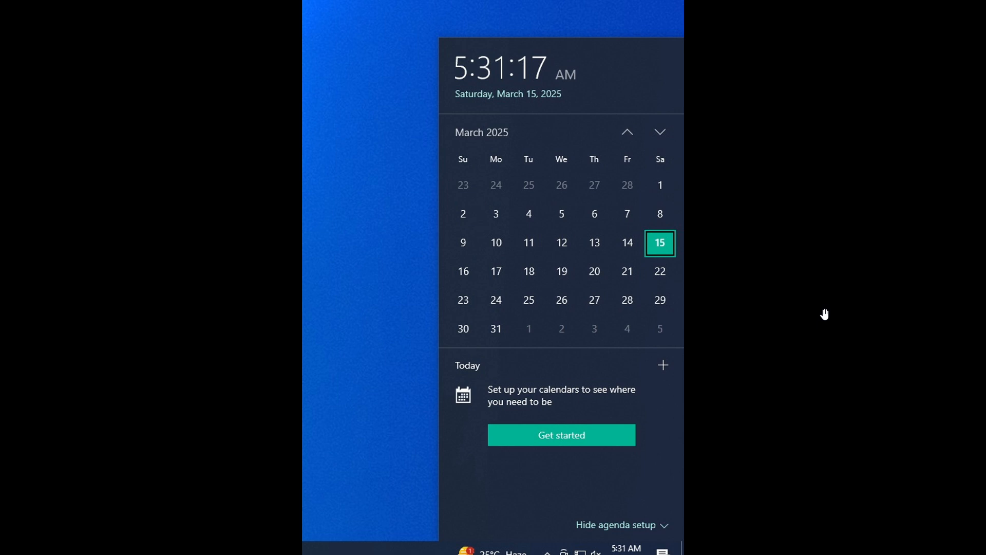
{"action": "mouse_move", "coordinate": [512, 95]}
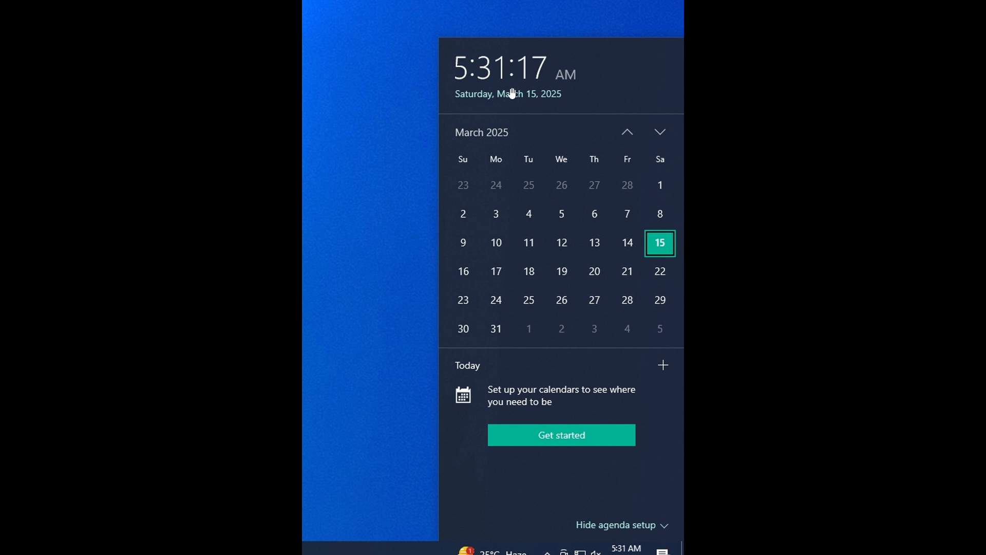
{"action": "mouse_move", "coordinate": [768, 158]}
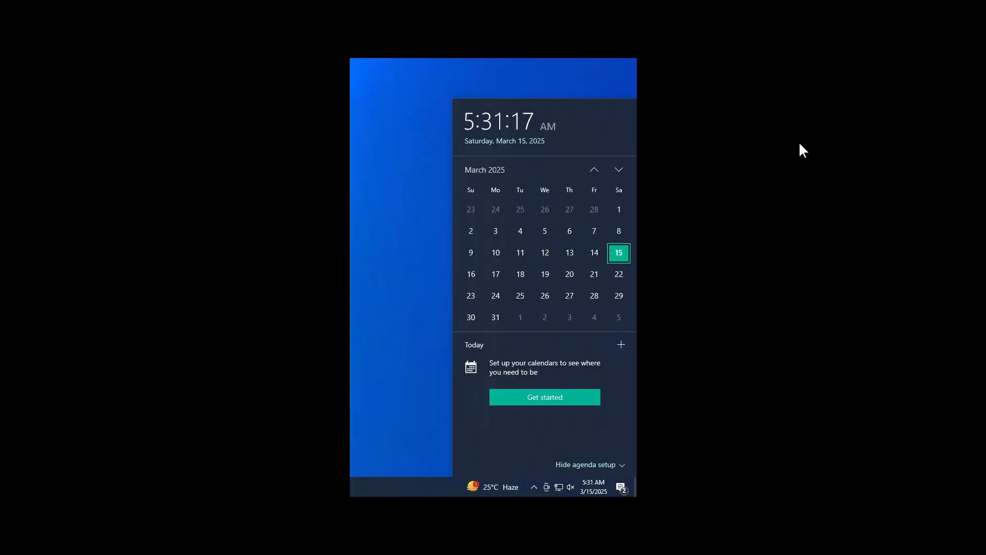
{"action": "mouse_move", "coordinate": [592, 114]}
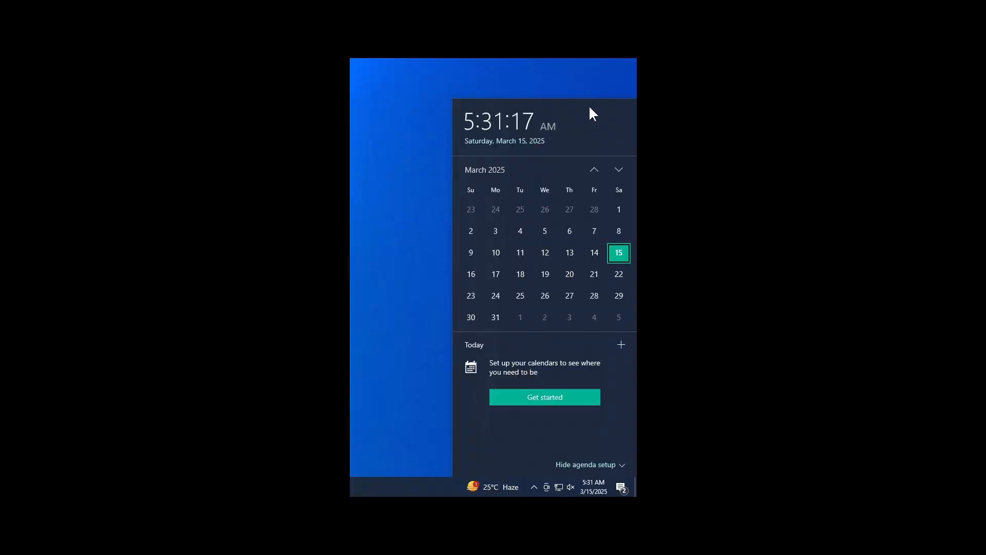
{"action": "mouse_move", "coordinate": [539, 149]}
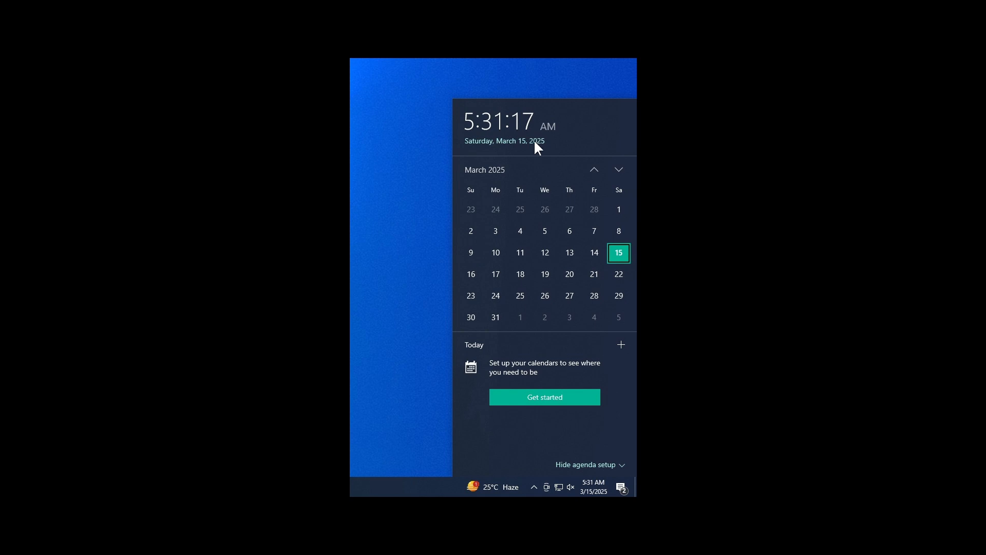
{"action": "mouse_move", "coordinate": [787, 230]}
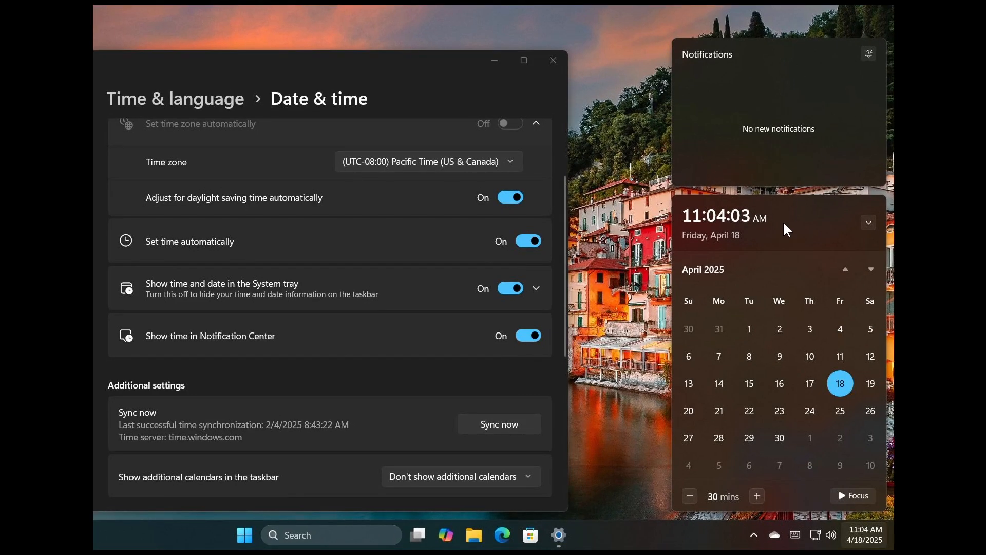
{"action": "mouse_move", "coordinate": [751, 218]}
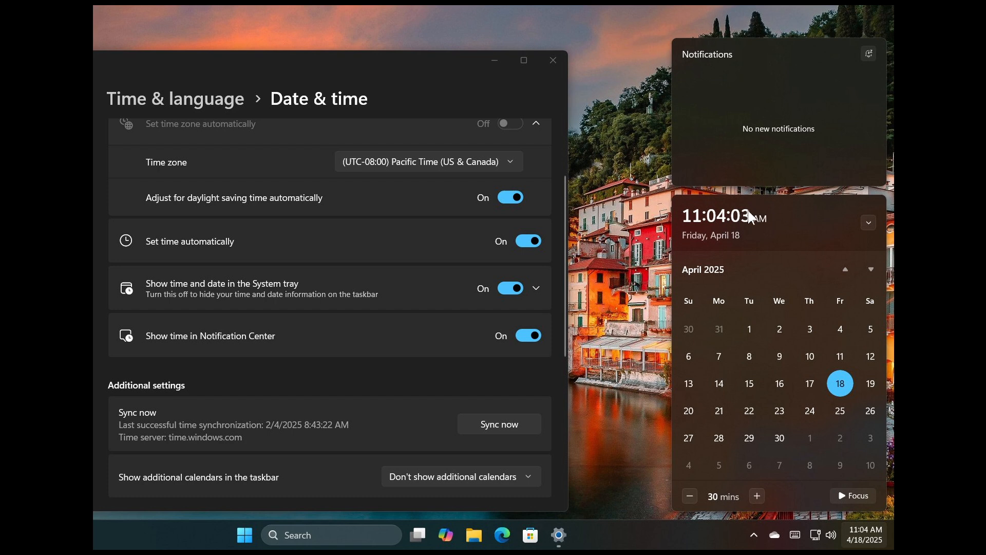
{"action": "mouse_move", "coordinate": [766, 234]}
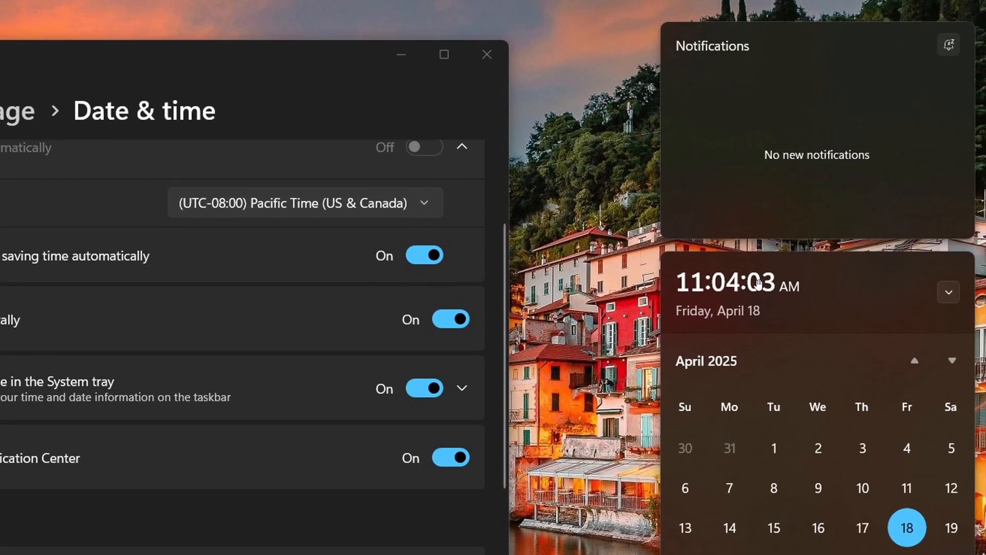
{"action": "mouse_move", "coordinate": [775, 277]}
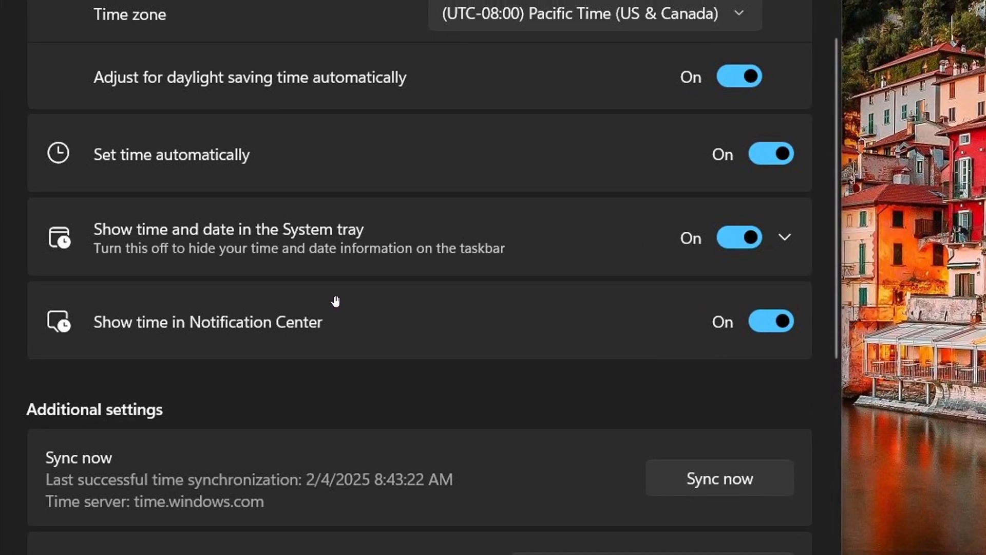
{"action": "mouse_move", "coordinate": [823, 364]}
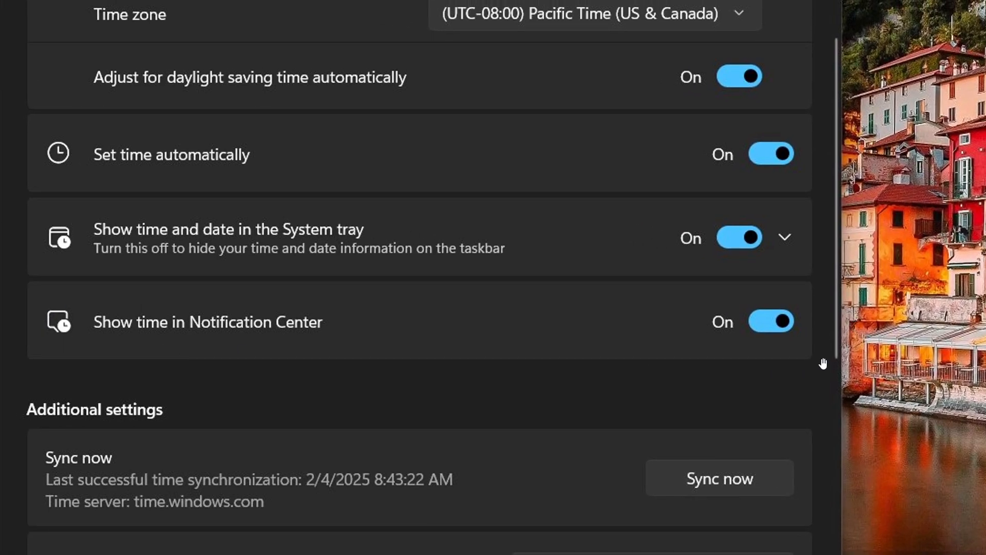
{"action": "mouse_move", "coordinate": [768, 324]}
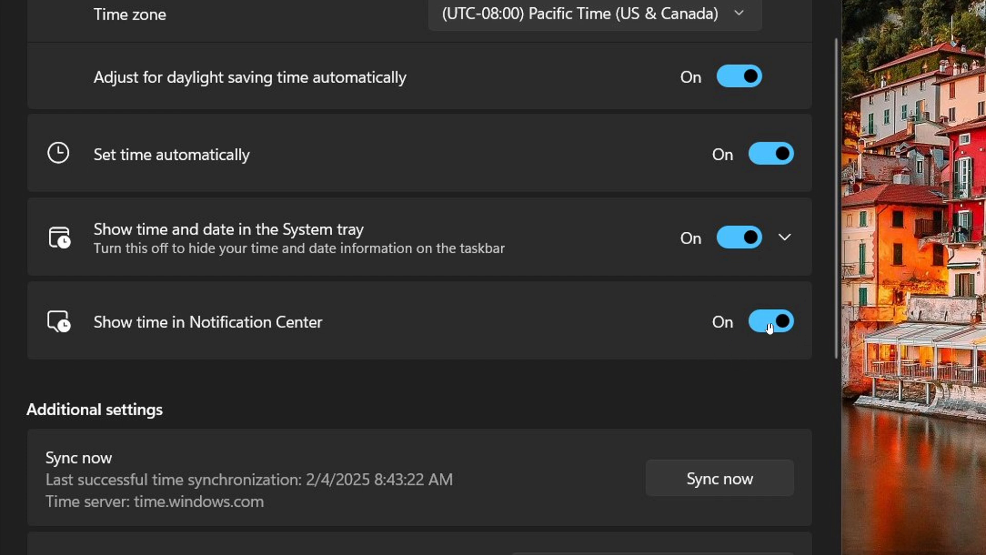
{"action": "mouse_move", "coordinate": [760, 328]}
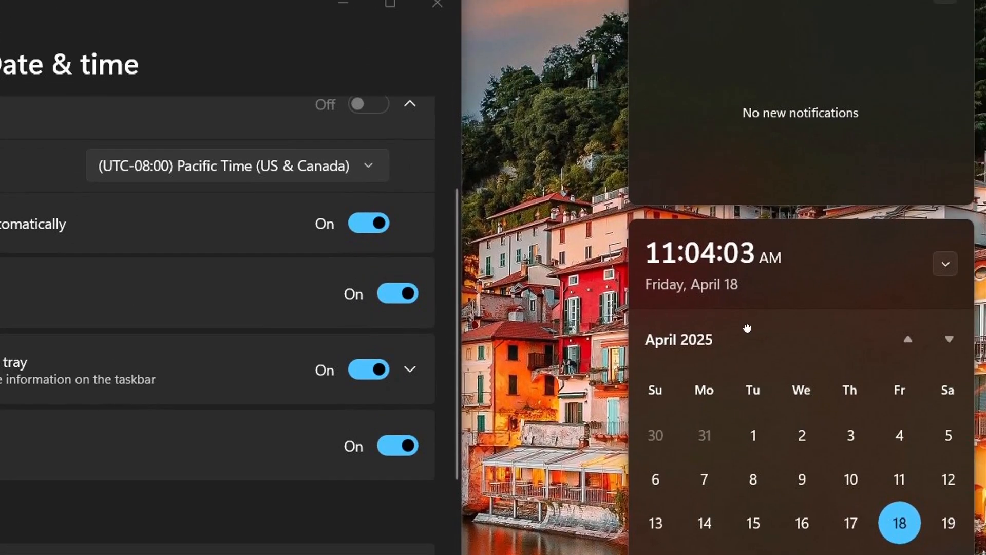
{"action": "mouse_move", "coordinate": [879, 287]}
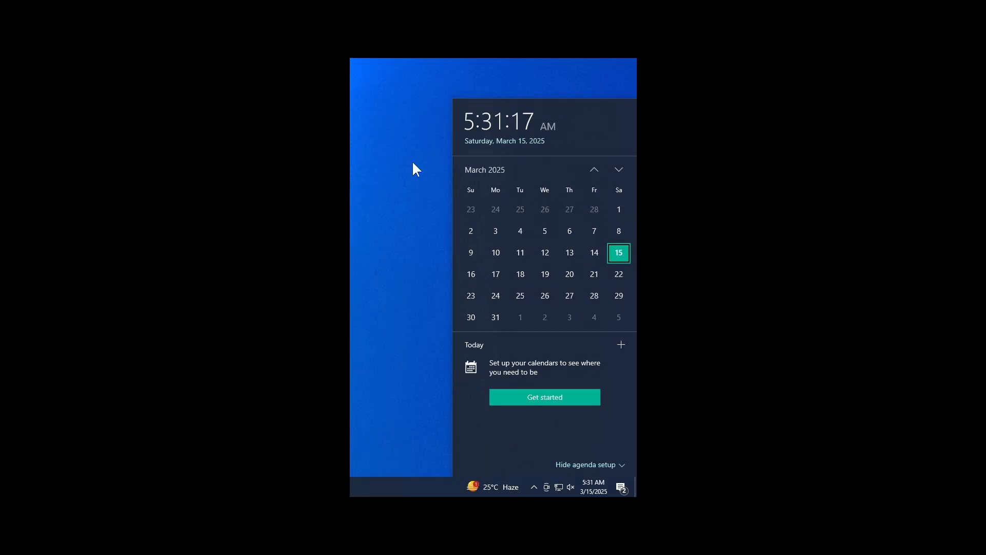
{"action": "mouse_move", "coordinate": [457, 170]}
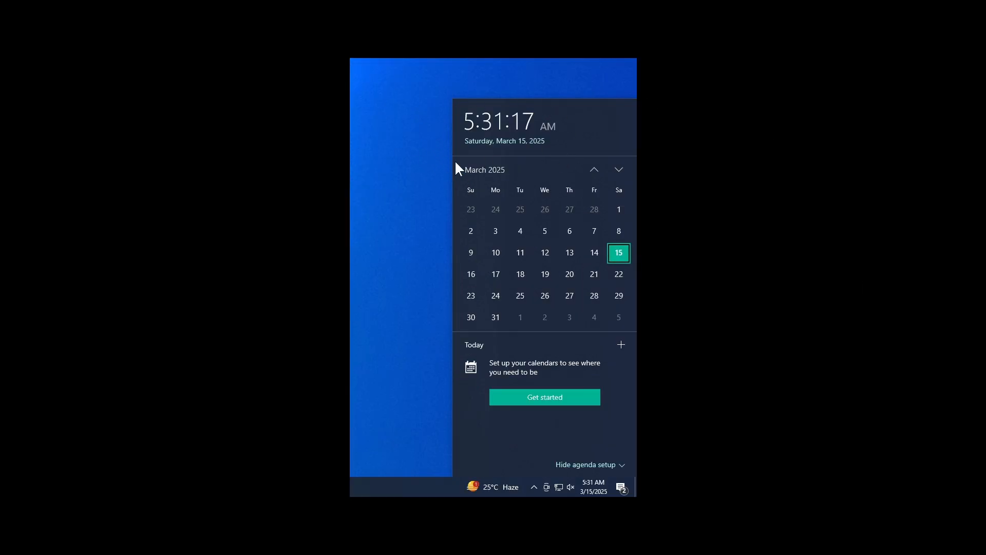
{"action": "mouse_move", "coordinate": [581, 130]}
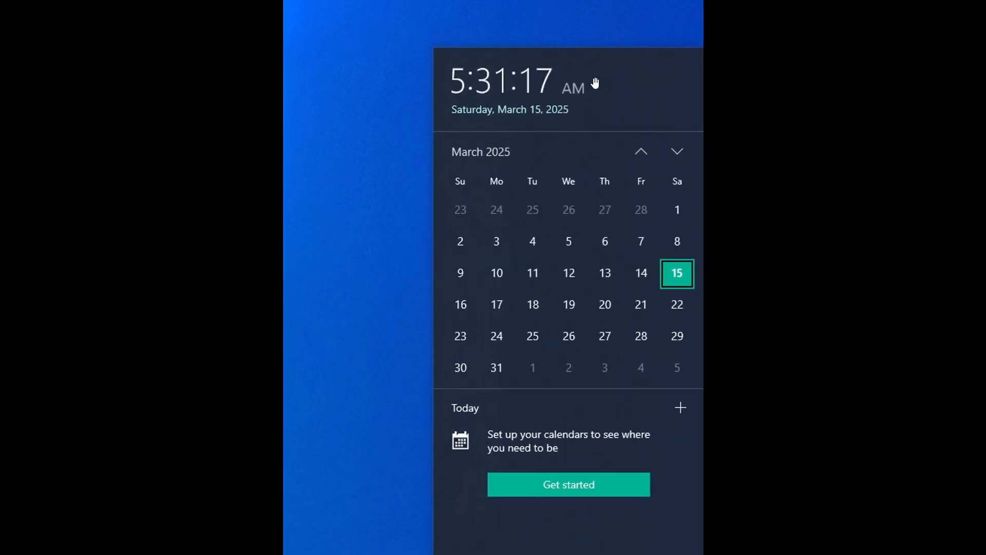
{"action": "mouse_move", "coordinate": [494, 47]}
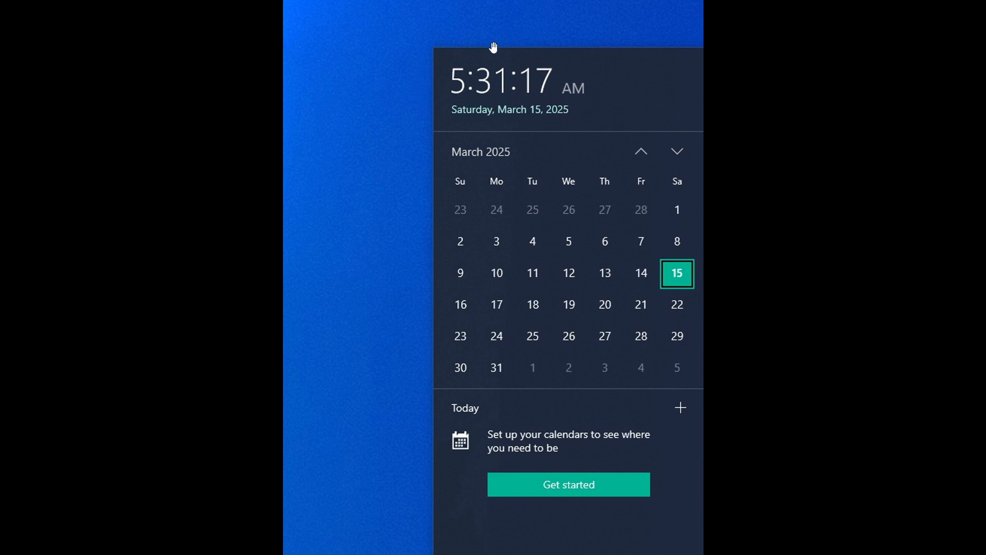
{"action": "mouse_move", "coordinate": [664, 100]}
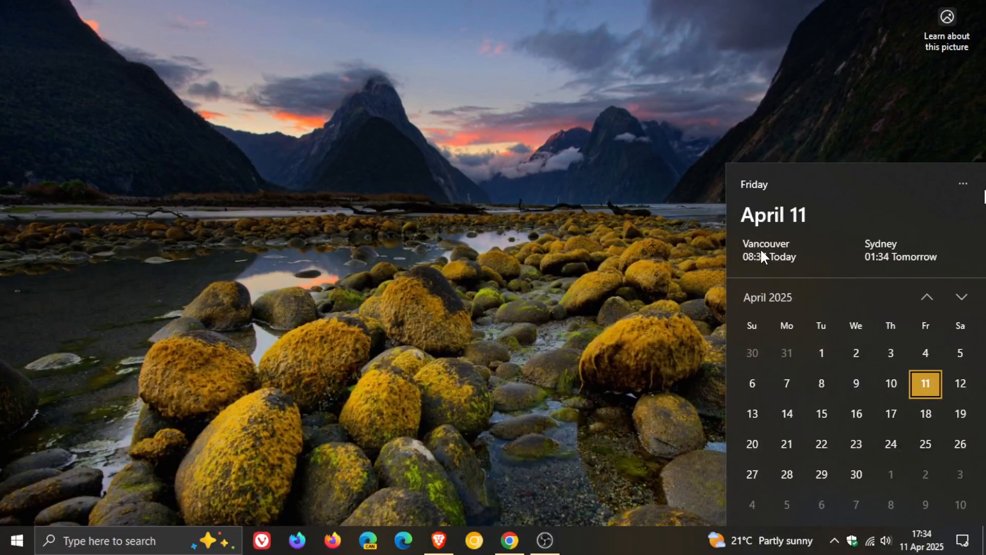
{"action": "mouse_move", "coordinate": [809, 186]}
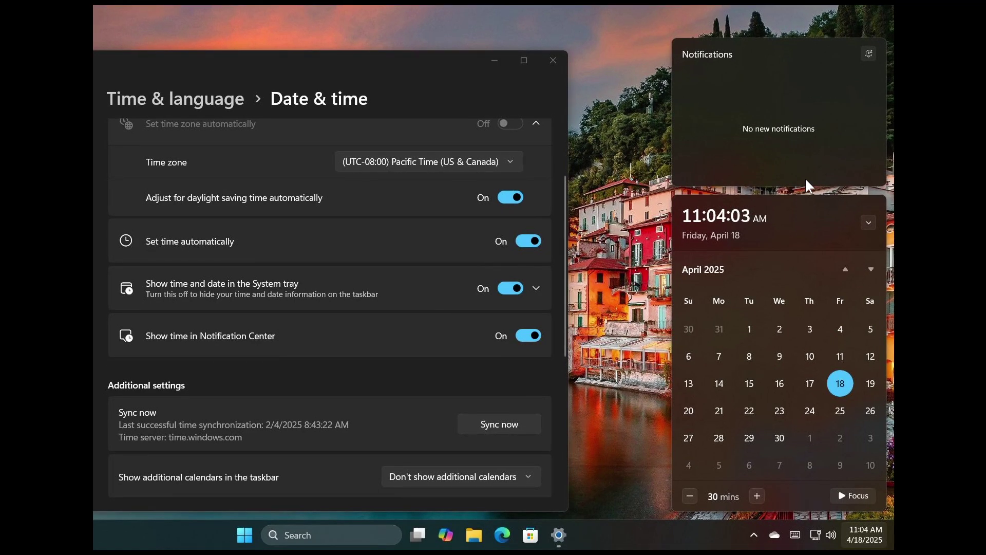
{"action": "mouse_move", "coordinate": [768, 199]}
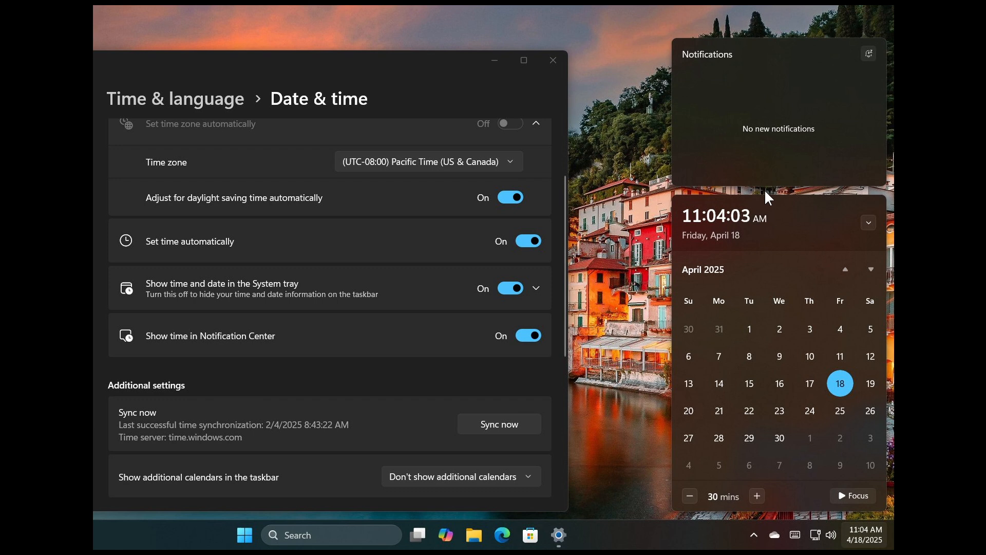